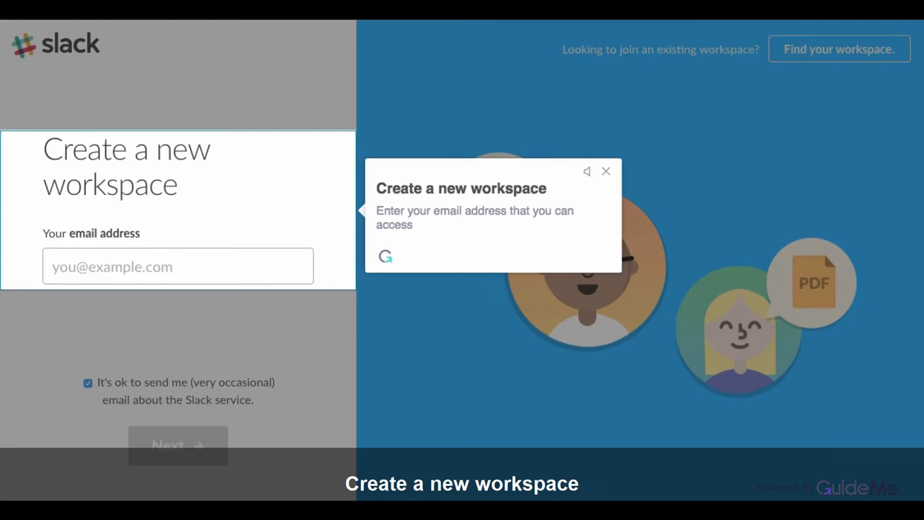
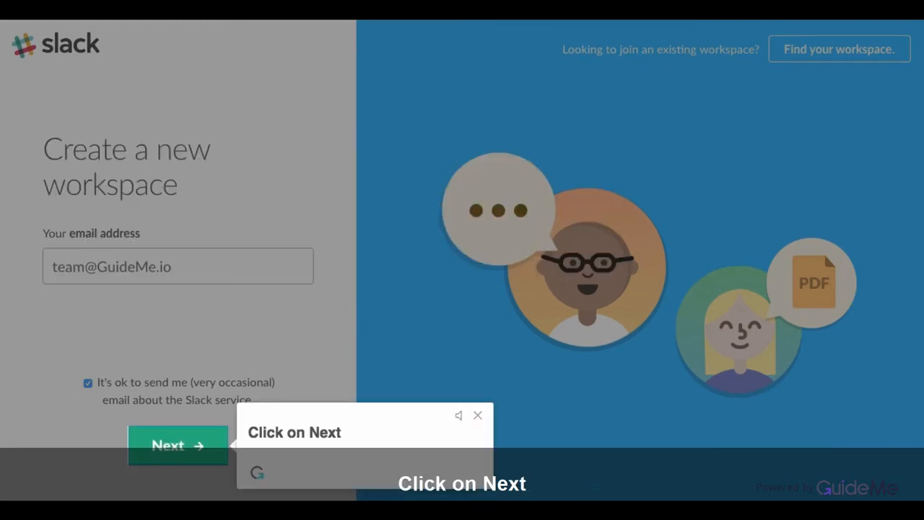
left_click(178, 446)
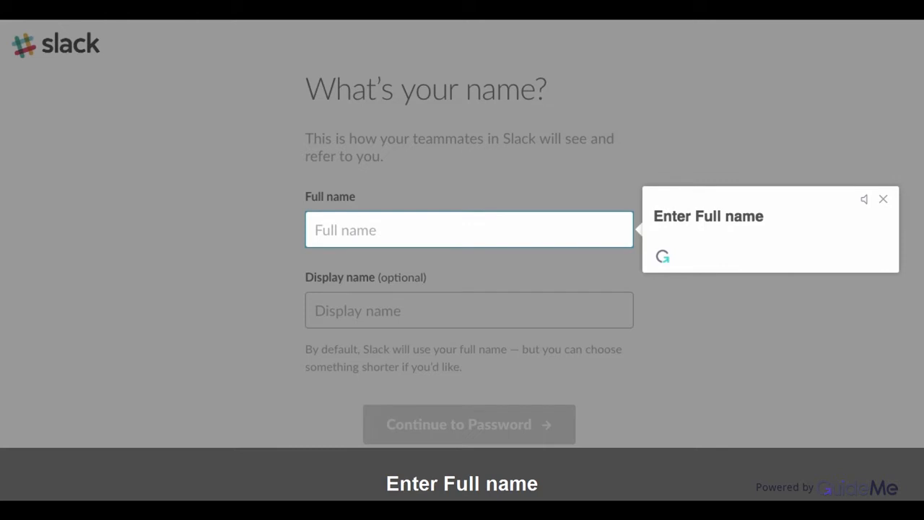
left_click(468, 309)
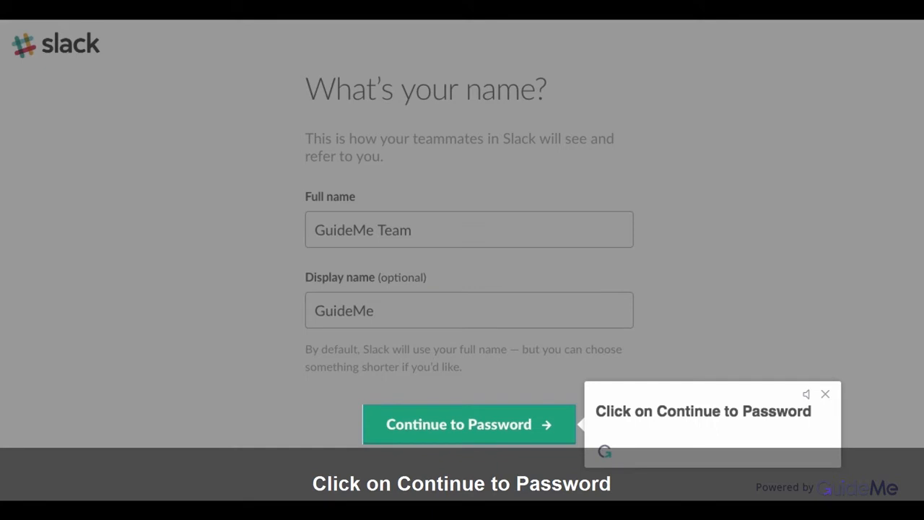
left_click(468, 424)
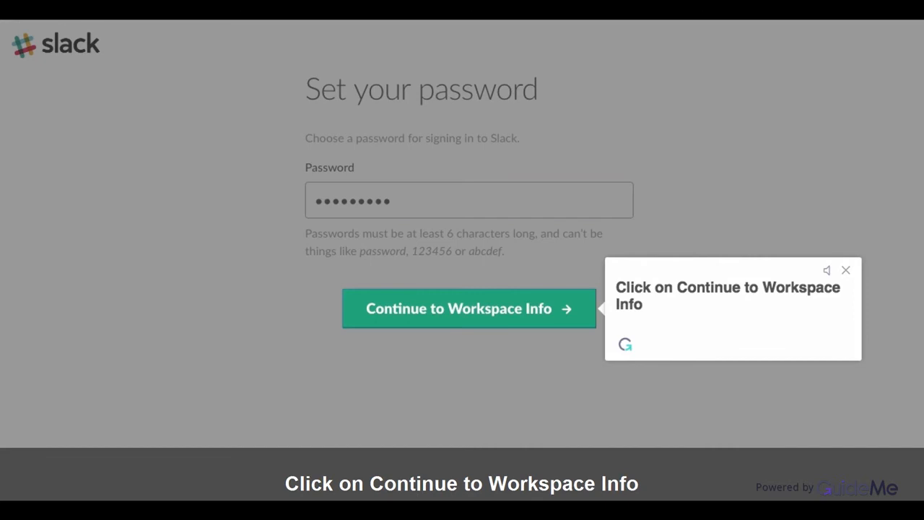
left_click(468, 309)
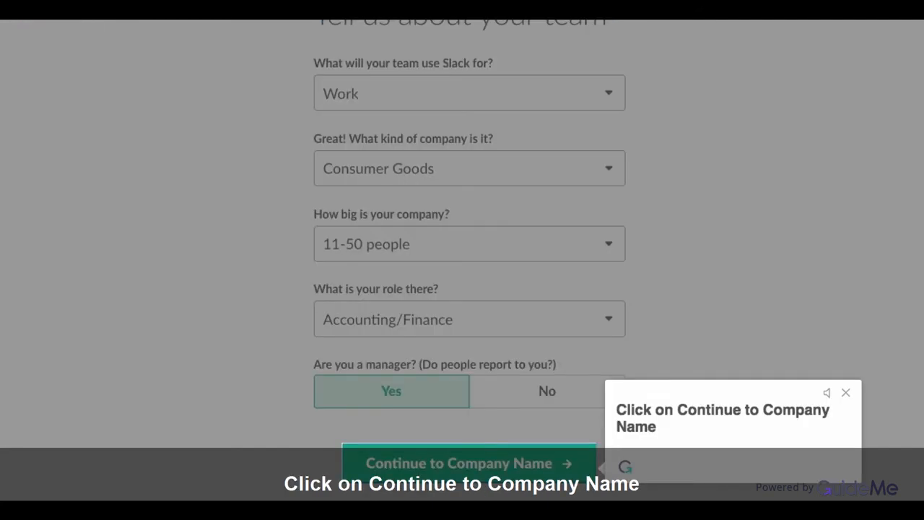
Name the company GuideMe, keep the guidemeworkspace address, and create the workspace to reach the terms
left_click(459, 464)
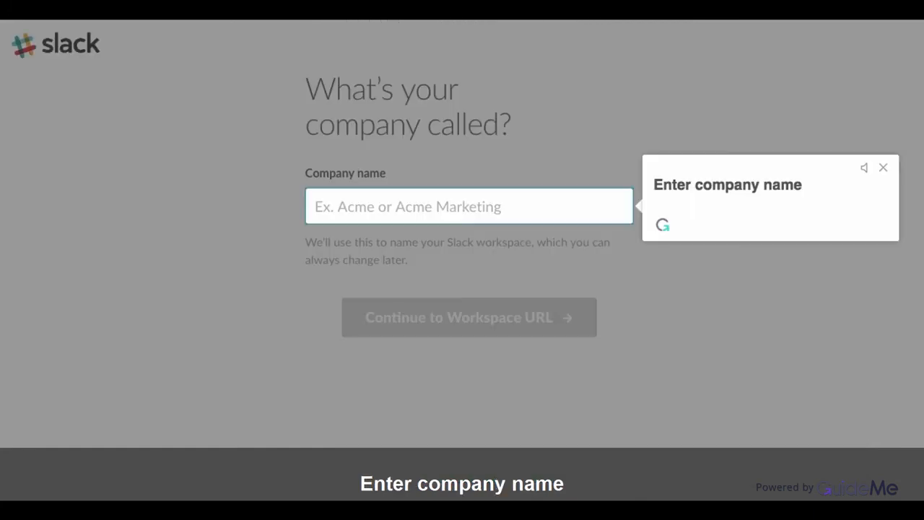
type("GuideMe")
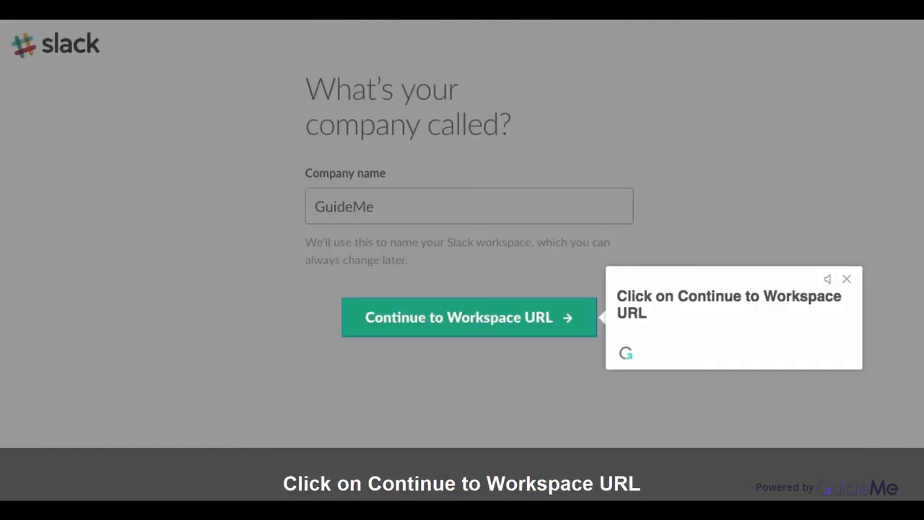
left_click(468, 318)
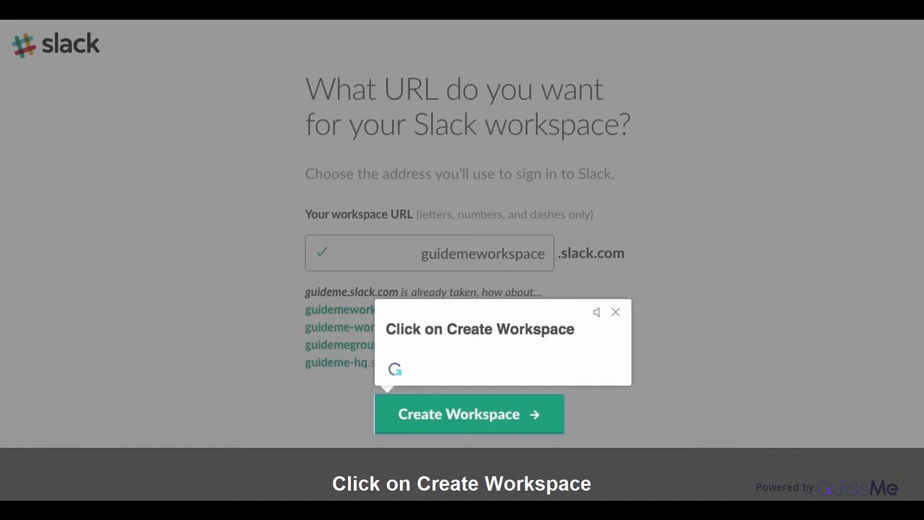
left_click(468, 413)
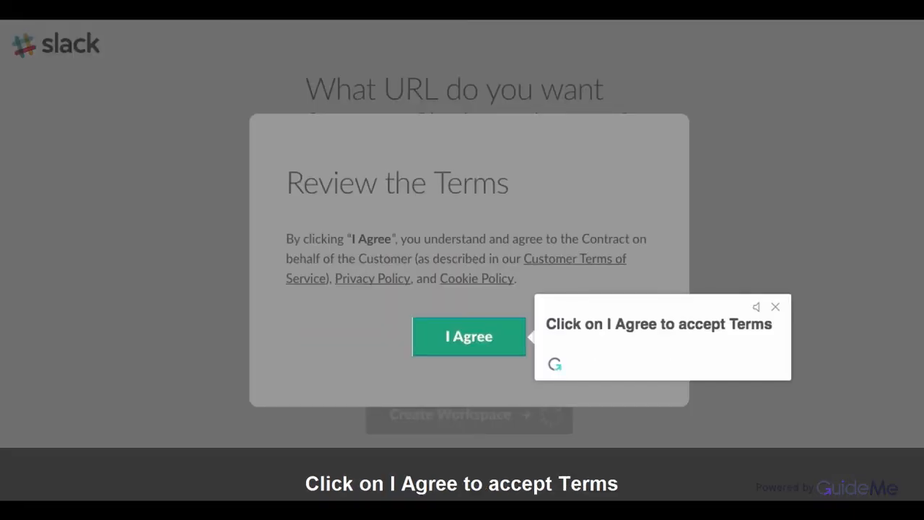